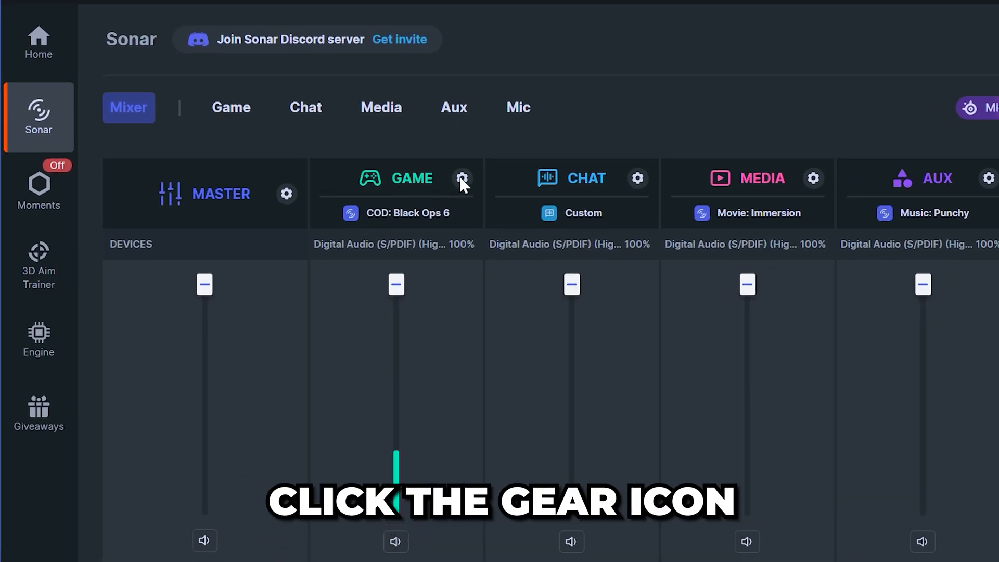
Switch to the Game channel's sound settings and close the preset browser to reveal the equalizer.
click(460, 179)
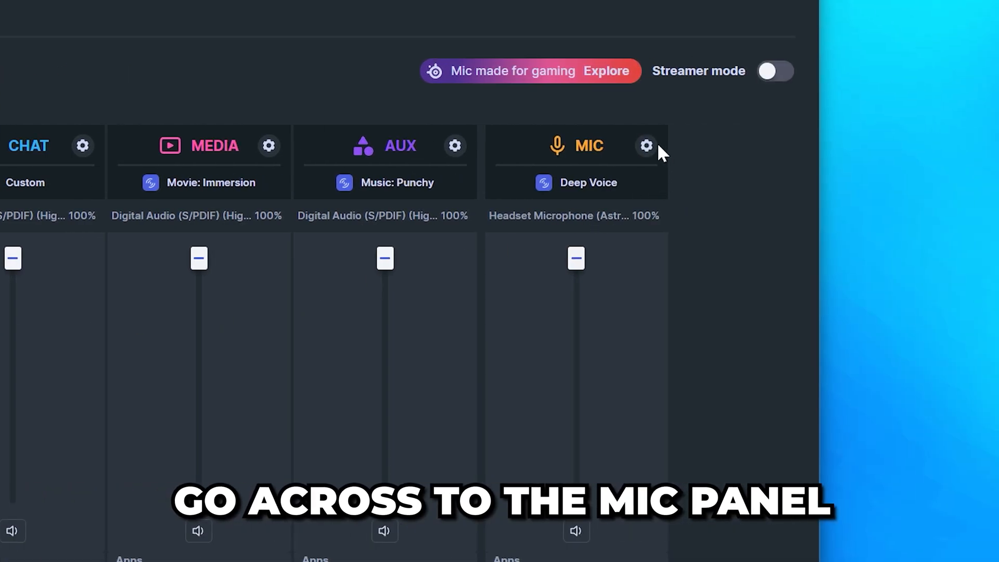
click(646, 146)
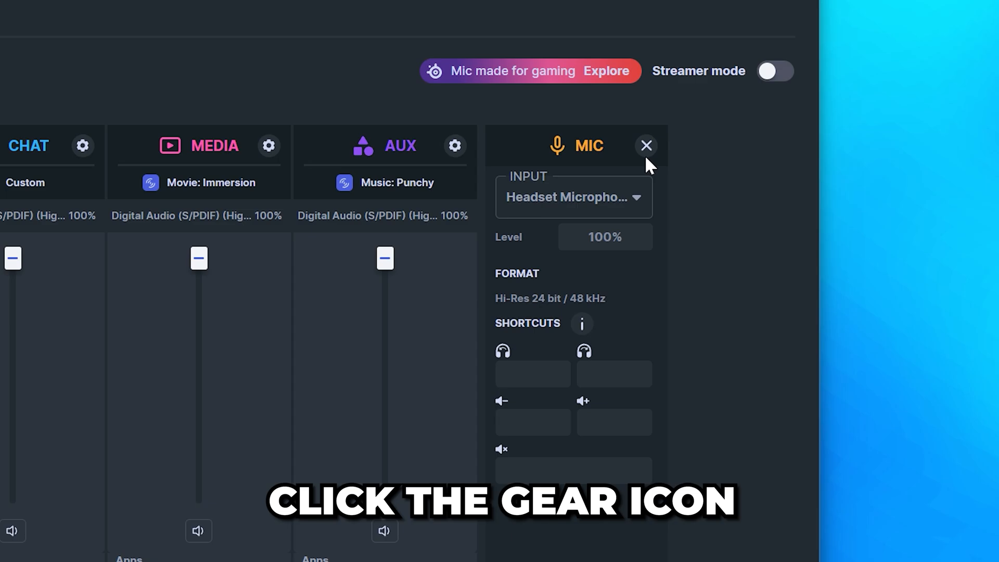
click(573, 197)
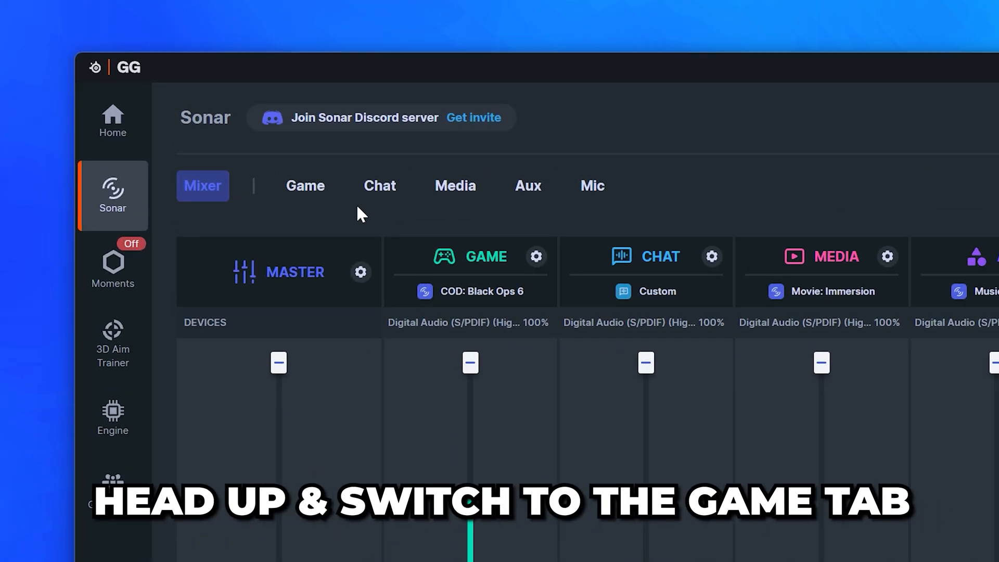
click(305, 185)
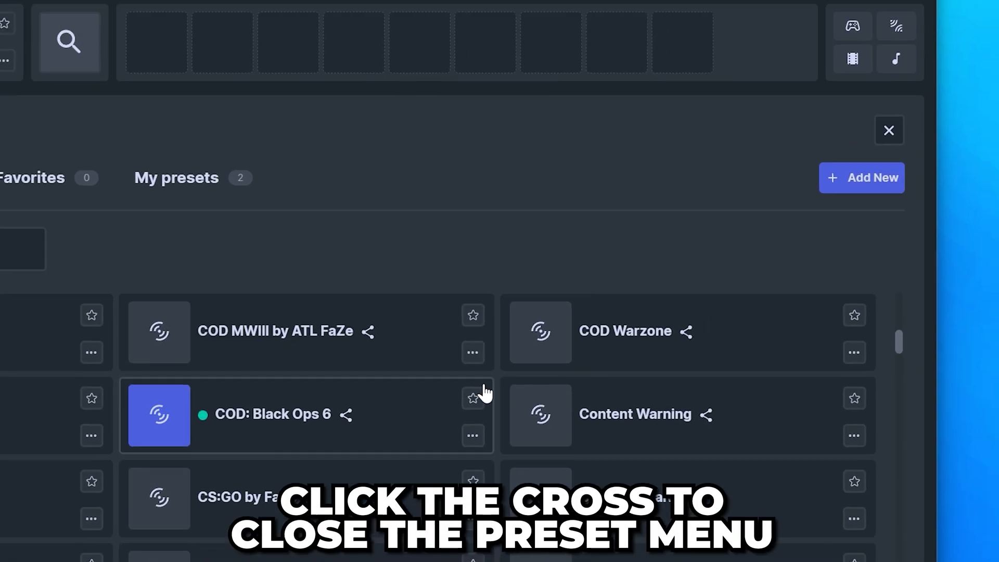
click(888, 130)
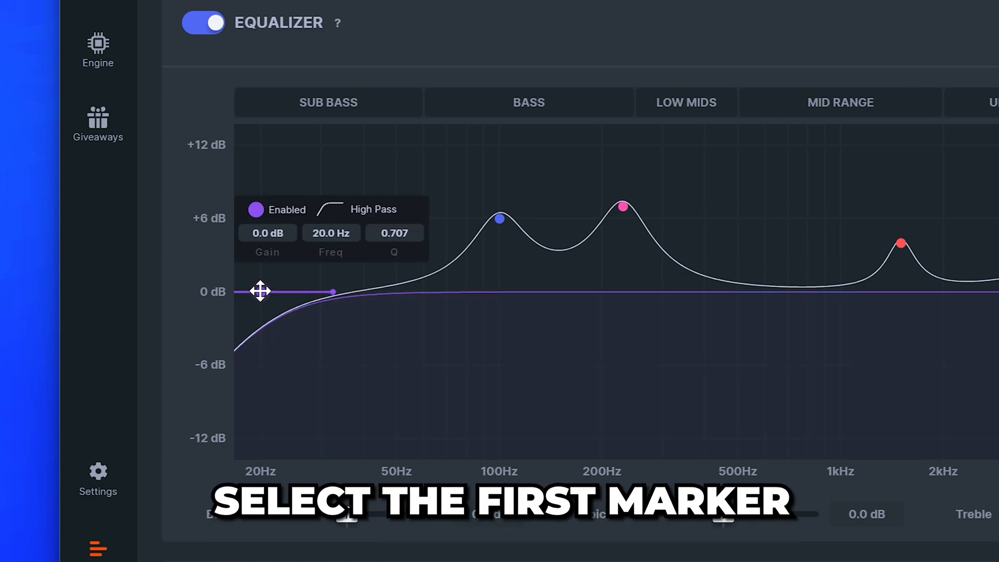
Set the high-pass band to -0.5 dB gain at 38 Hz.
click(261, 291)
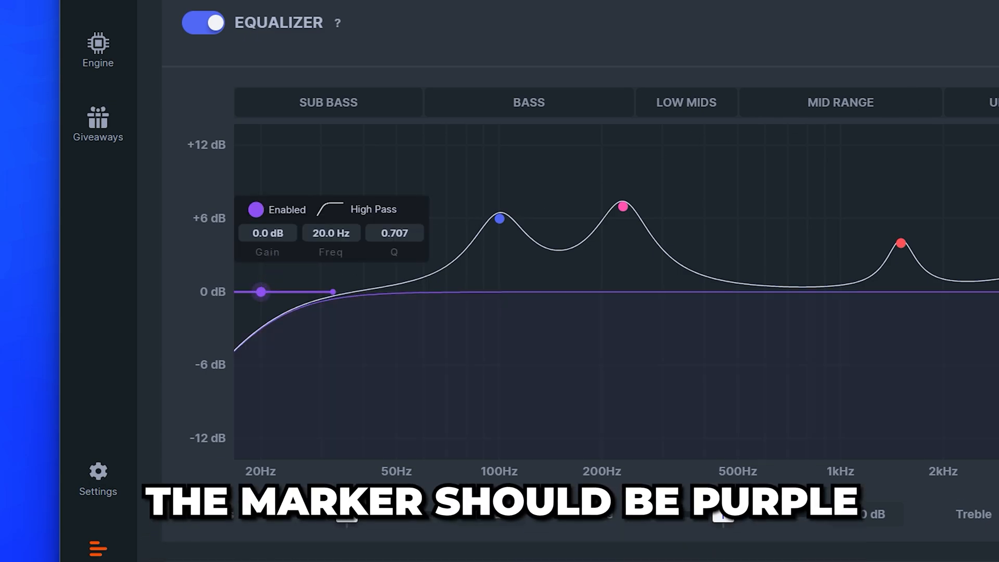
click(267, 232)
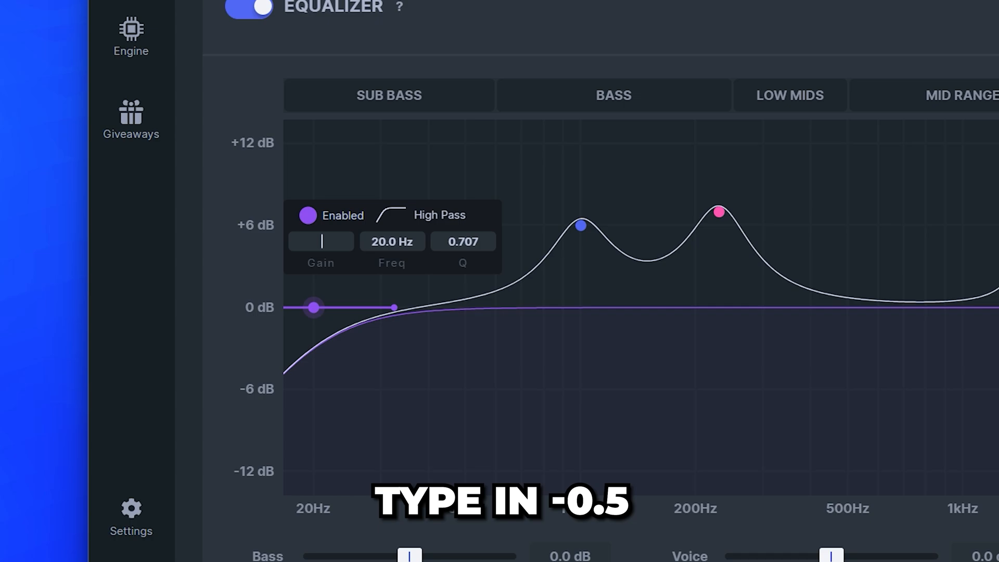
text(-0.5 dB)
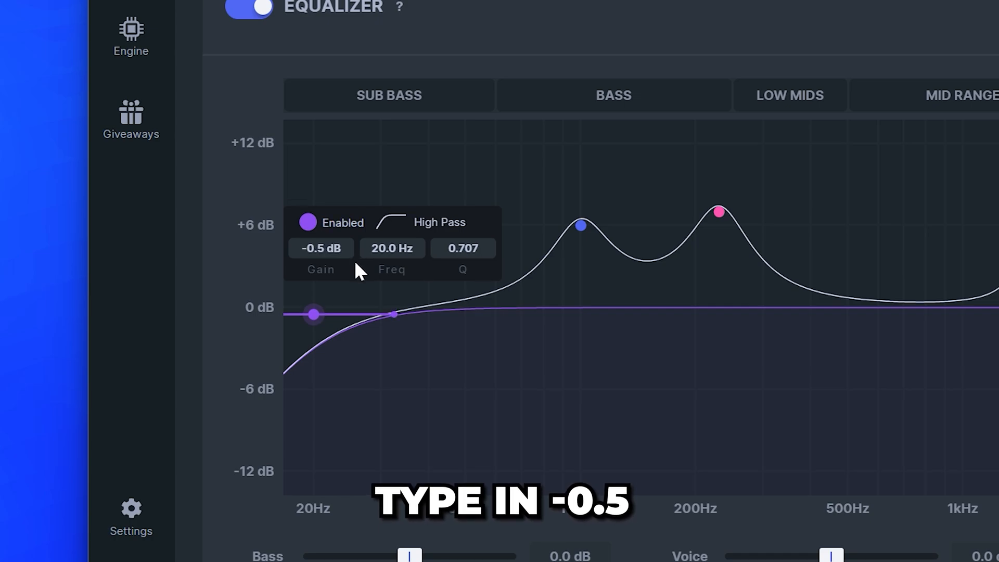
click(391, 247)
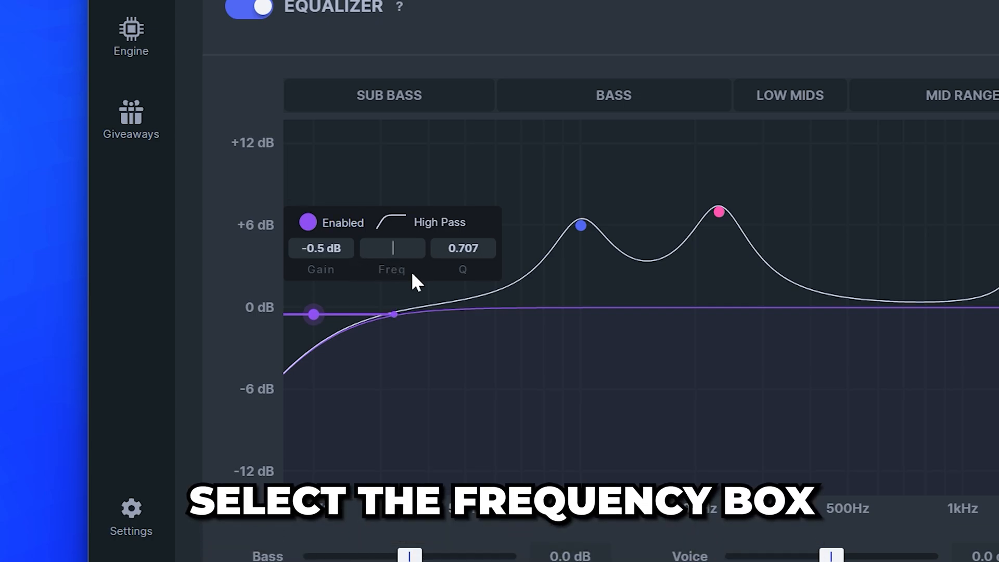
text(38.0 Hz)
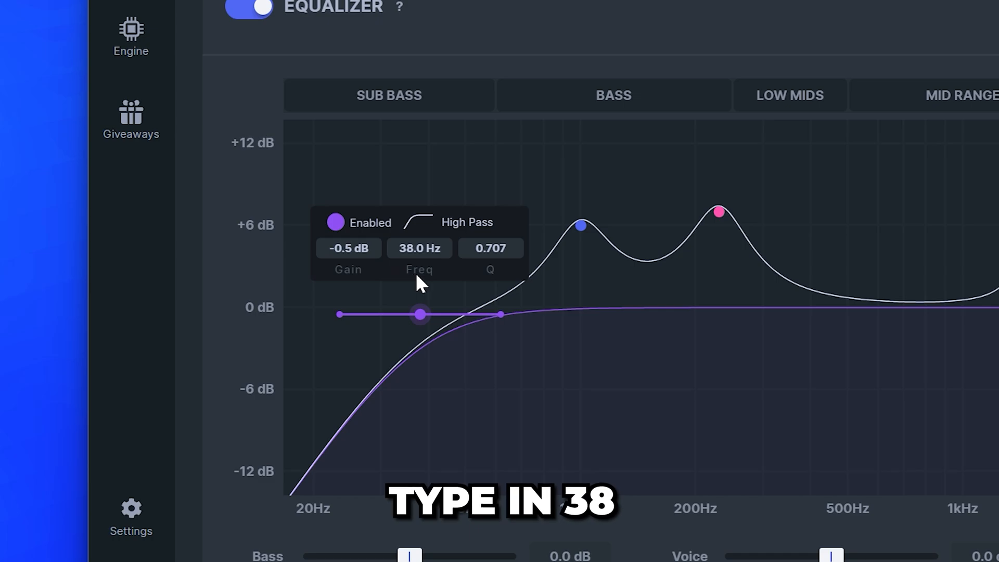
click(490, 248)
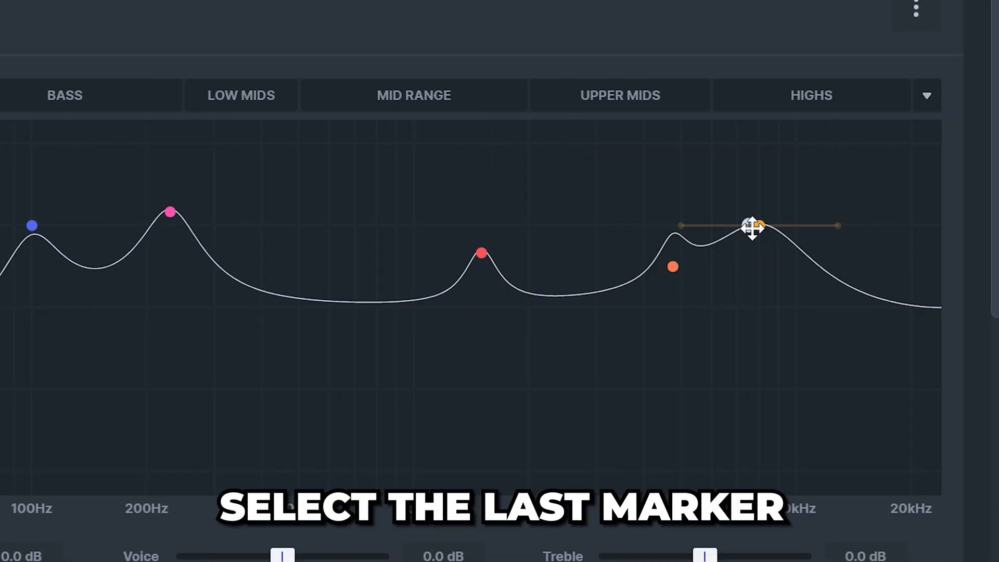
Set the highs peak band to 6.5 dB at 10000 Hz with Q 1.200.
click(756, 226)
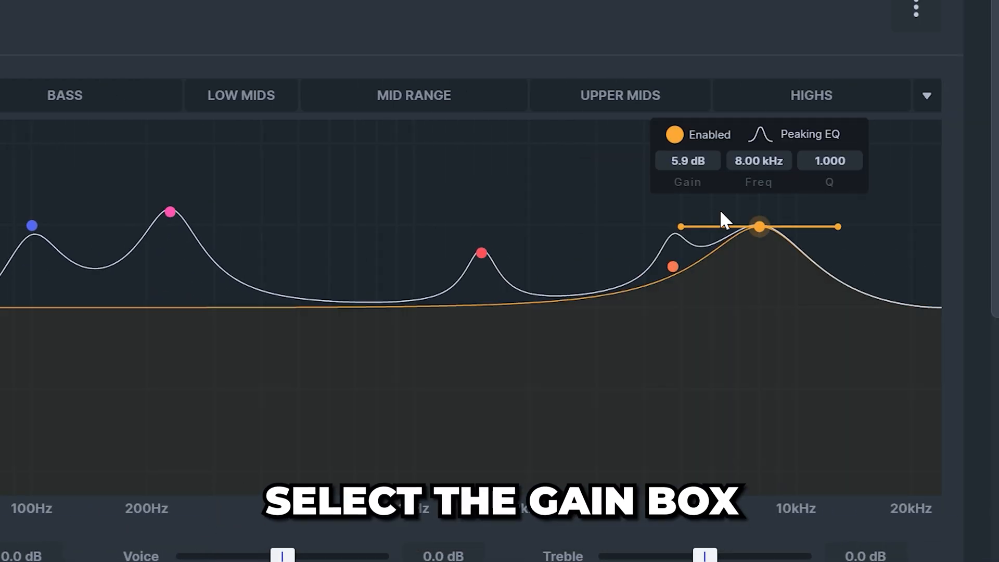
text(6.5)
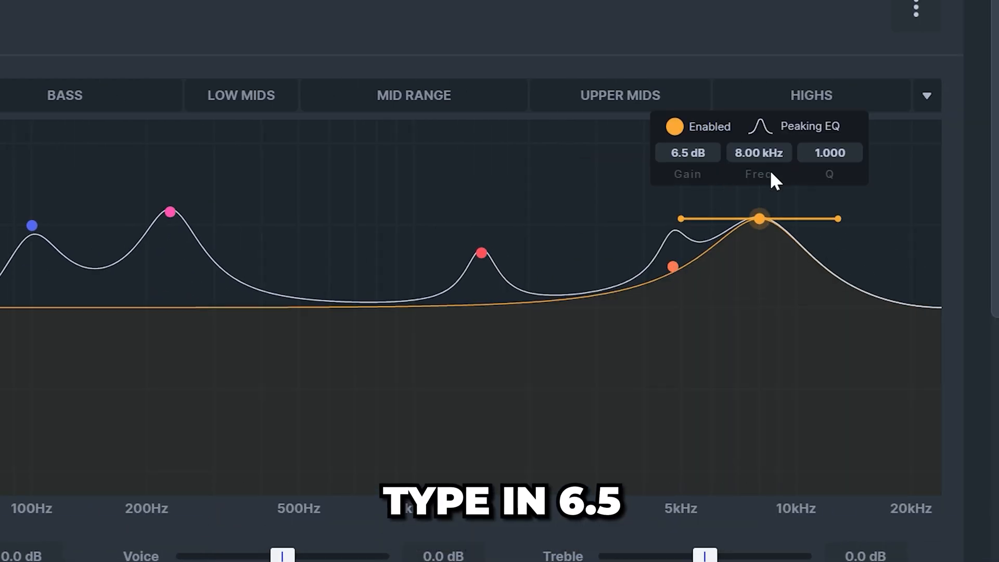
click(759, 152)
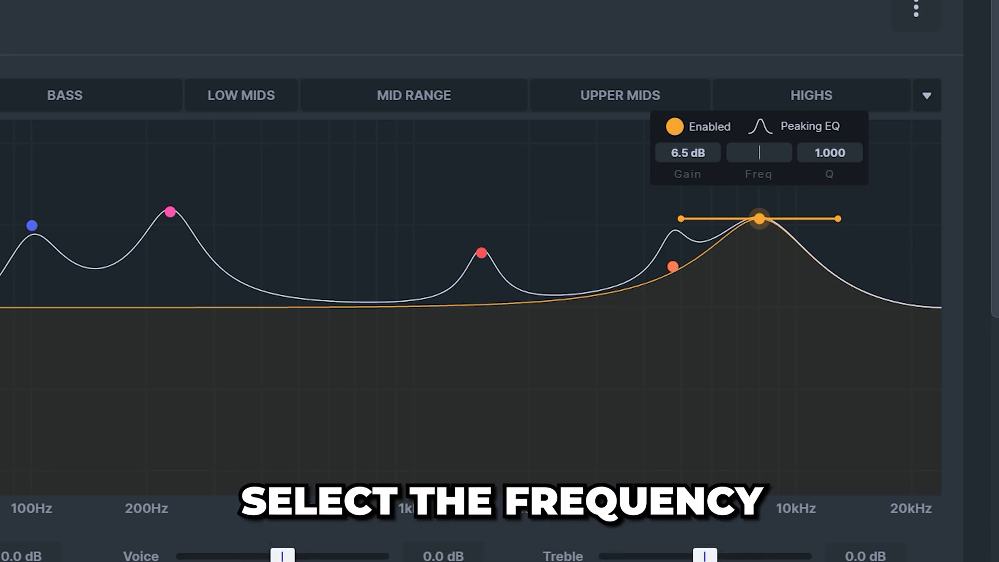
text(10000 kHz)
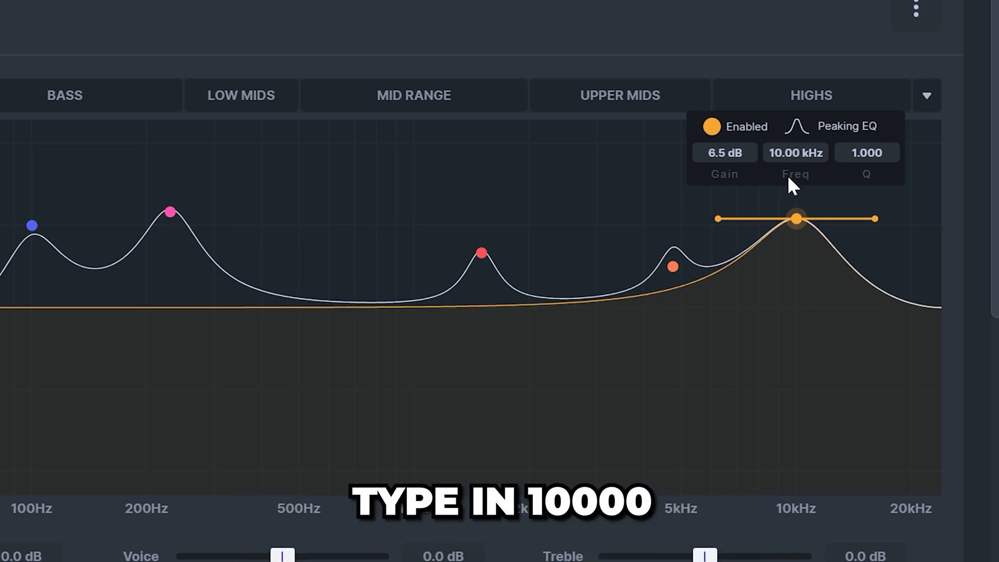
click(866, 151)
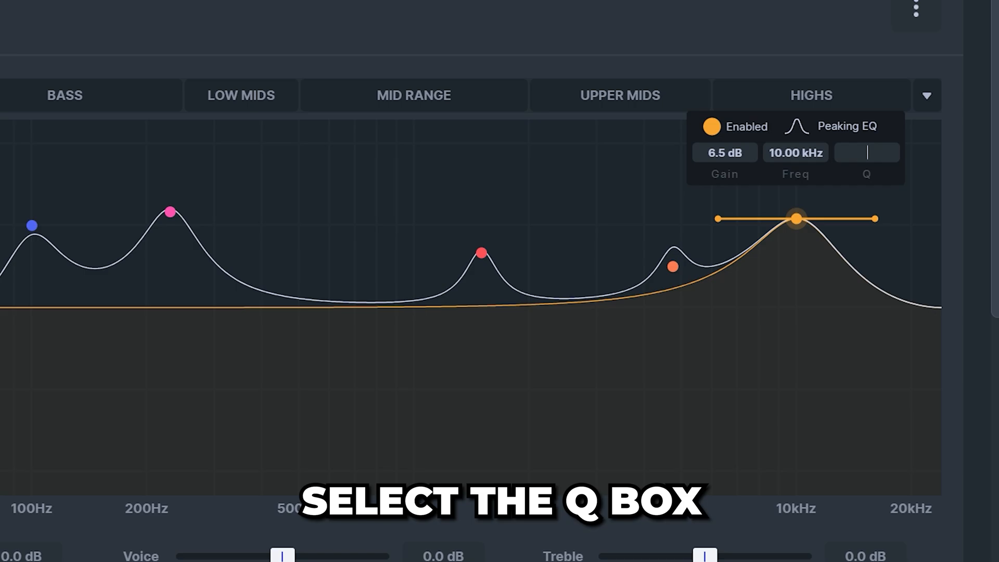
text(1.200)
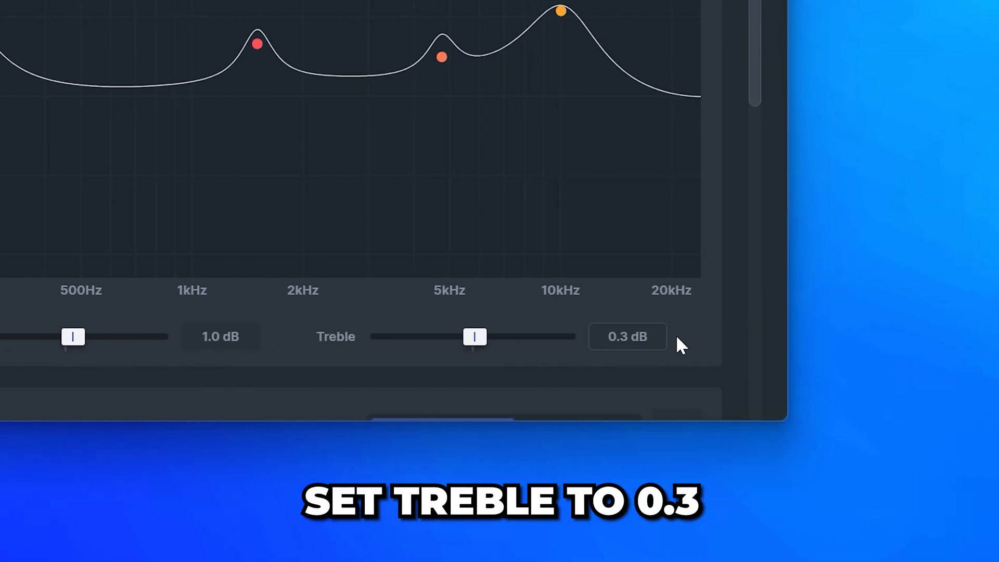
Leave Treble at 0.3 dB and switch Spatial Audio off.
scroll(down, 3)
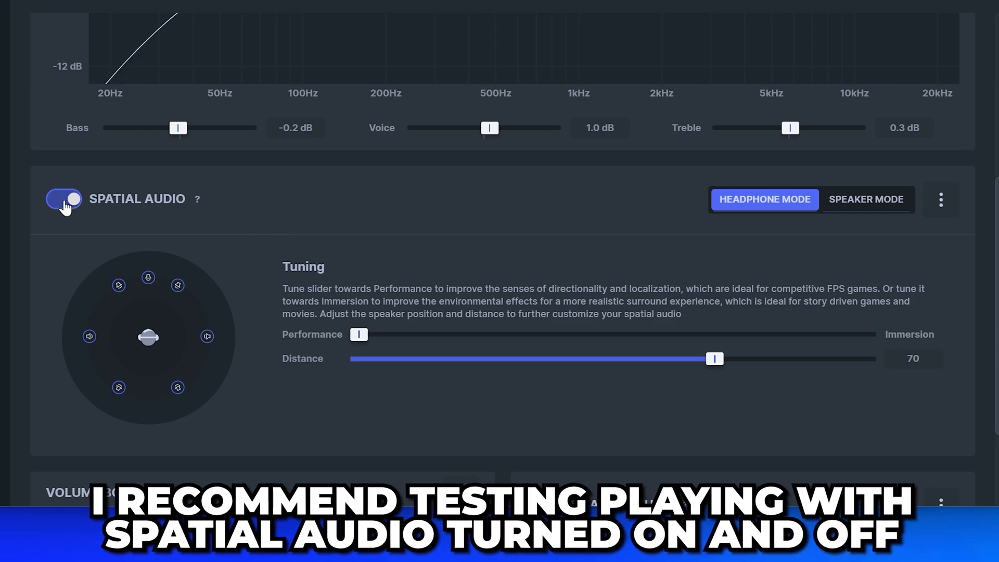
click(64, 198)
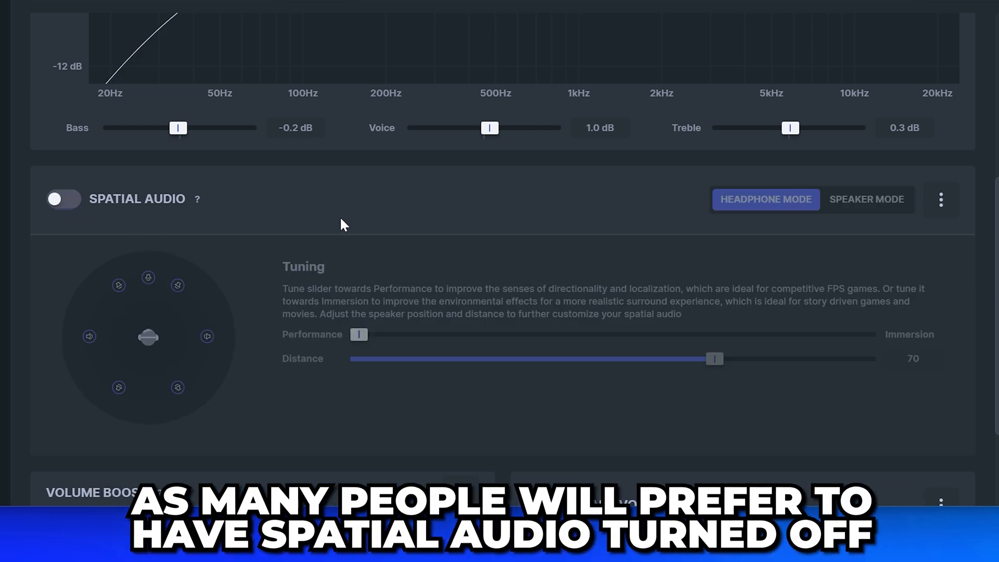
mouse_move(502, 222)
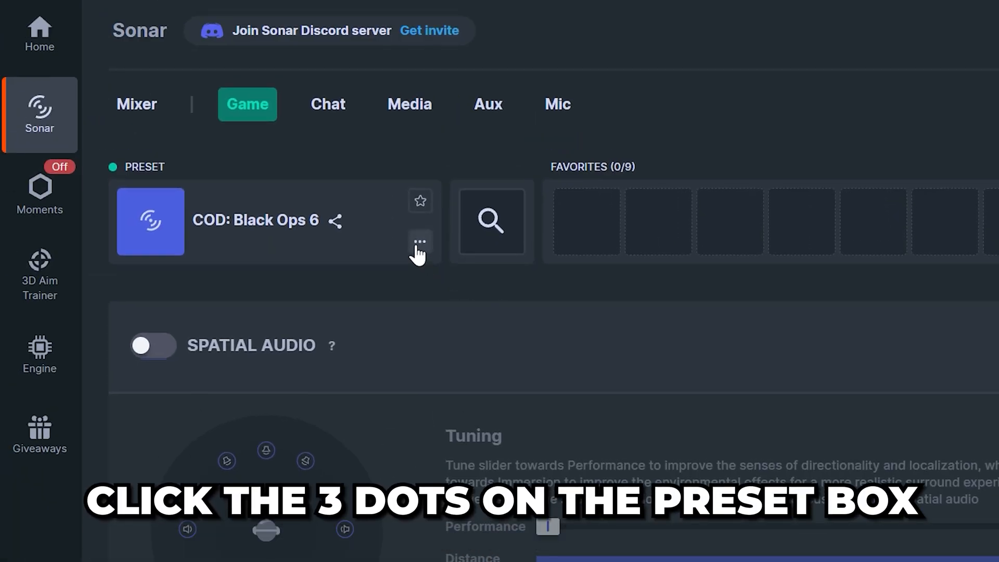
Duplicate the game preset as 'Roblox Preset' and star it as a favourite.
click(420, 242)
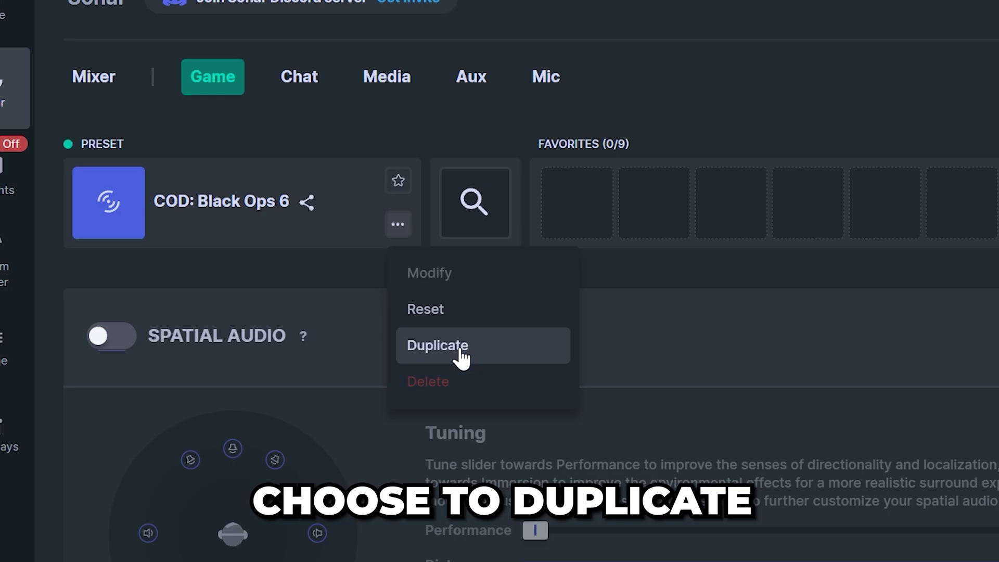
click(436, 345)
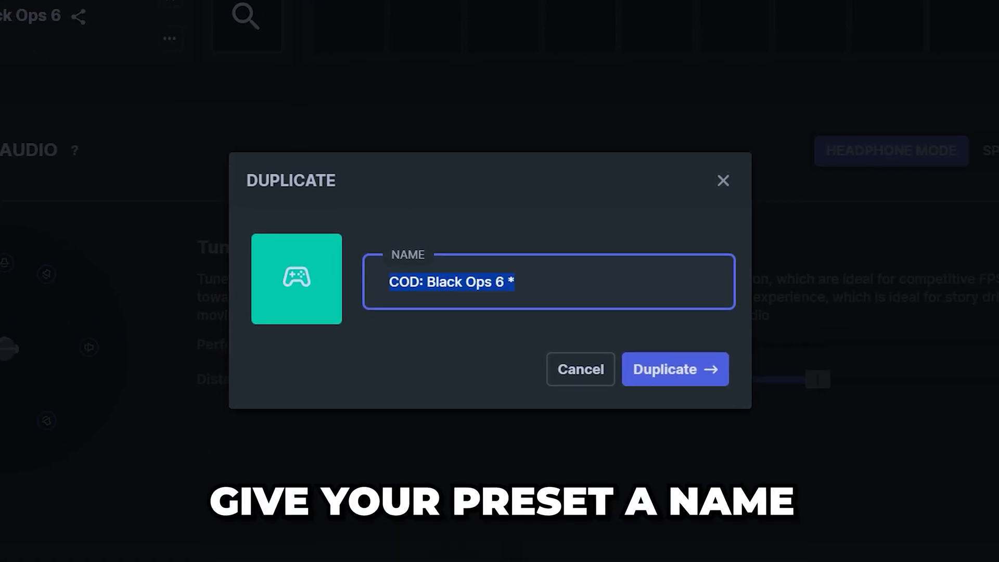
text(Roblox Preset)
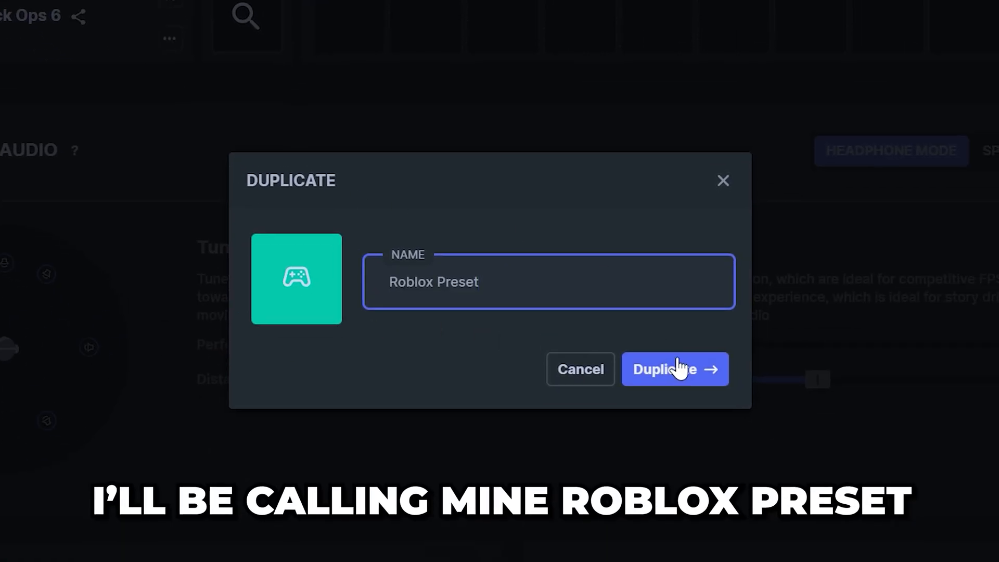
click(674, 369)
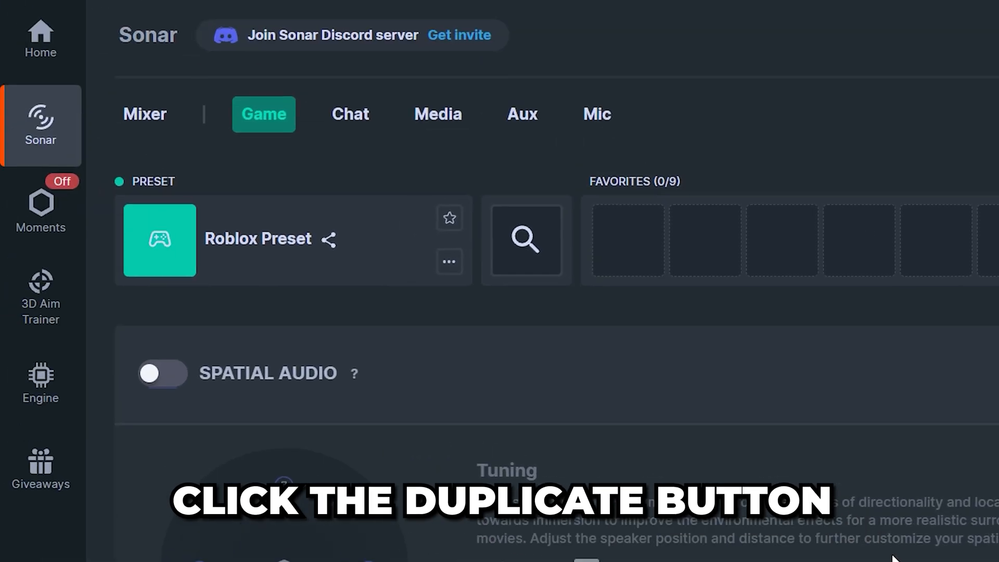
click(449, 218)
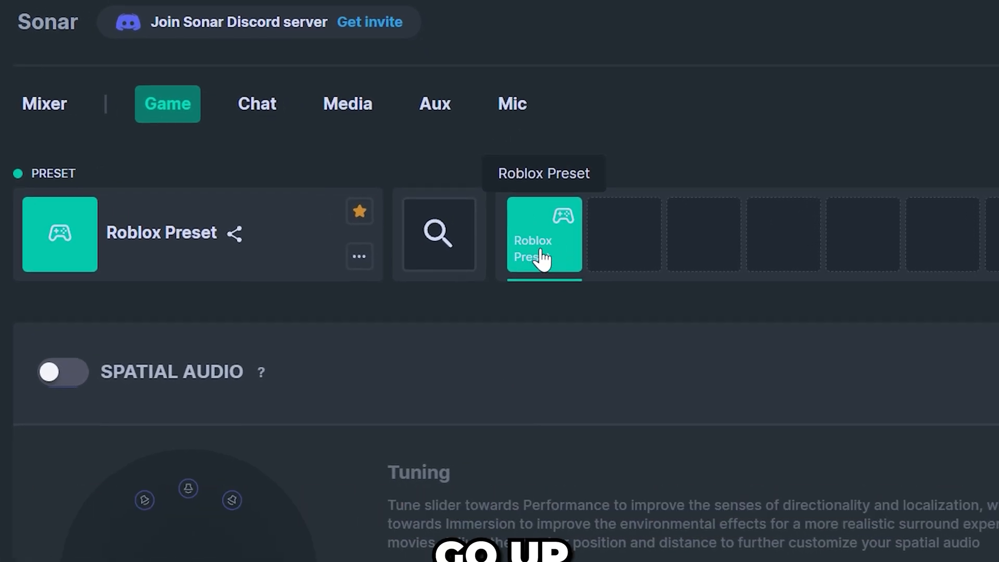
Choose a mic voice preset and enable ClearCast AI Noise Cancellation at about 43.
click(512, 103)
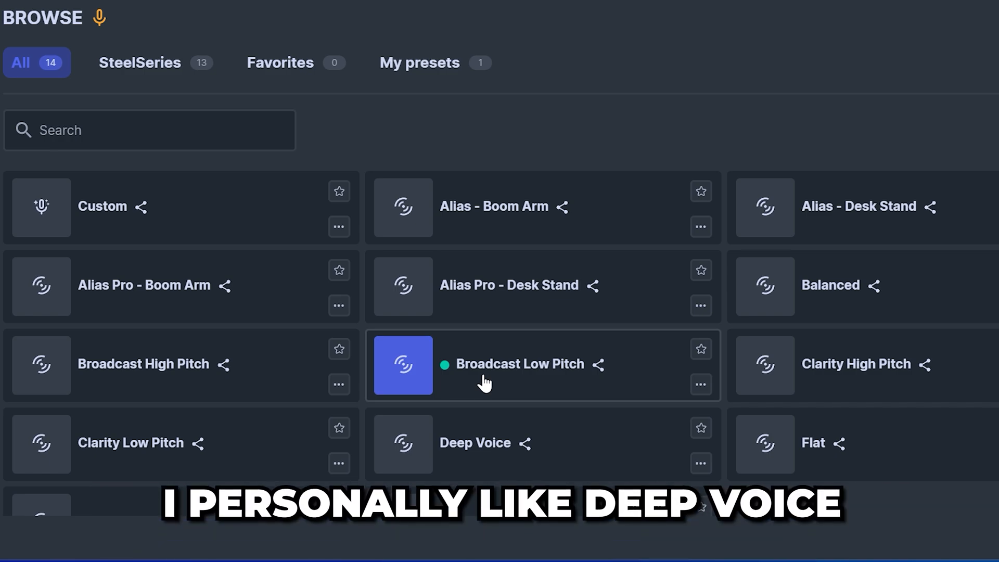
click(474, 444)
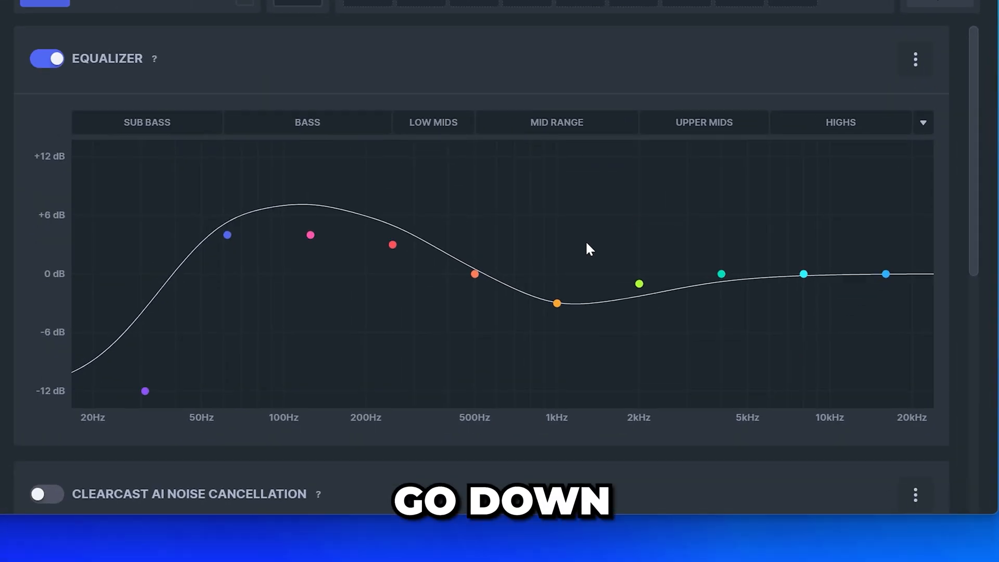
click(46, 181)
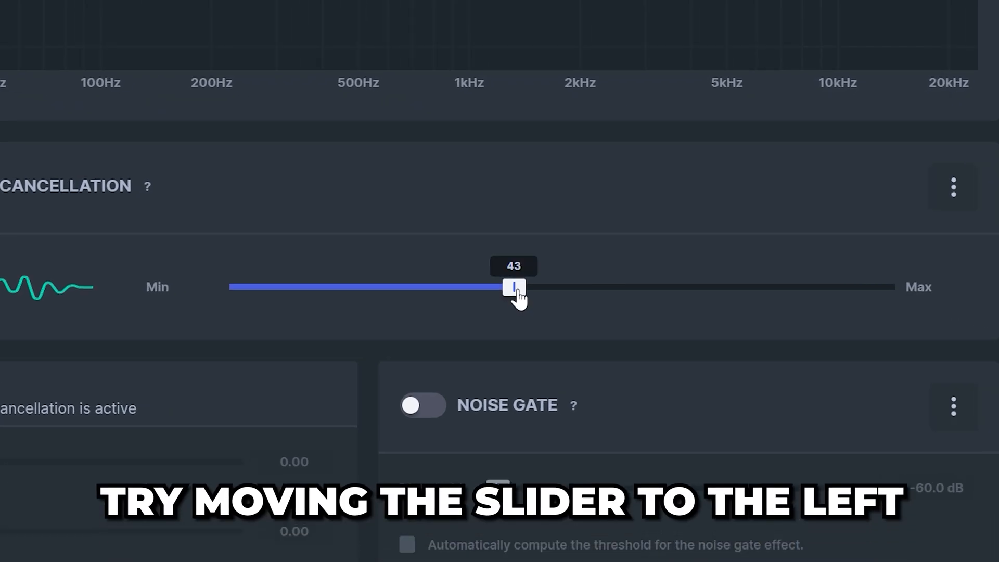
drag(513, 287, 495, 287)
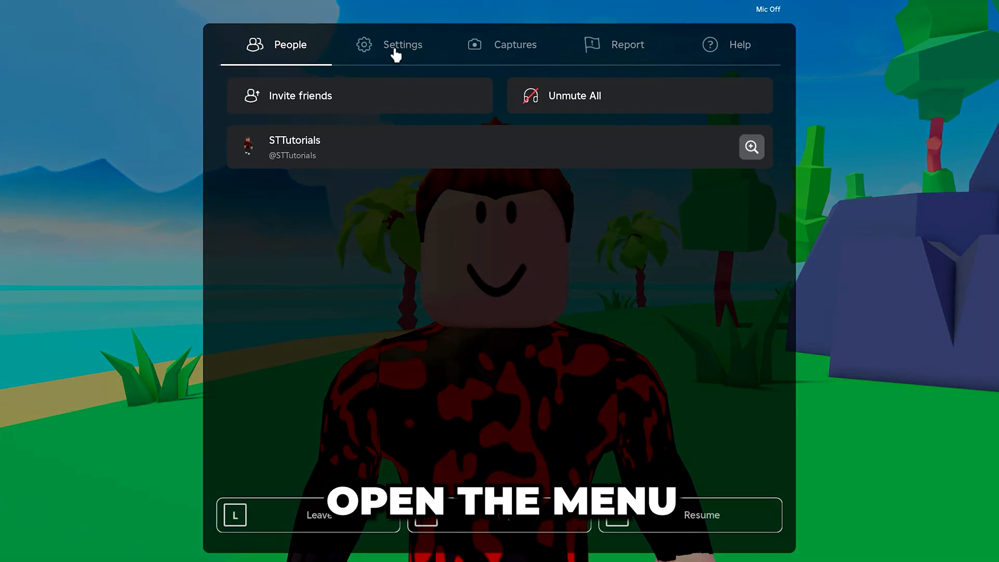
In Roblox settings, set input to SteelSeries Sonar - Microphone and output to SteelSeries Sonar - Gaming.
click(402, 45)
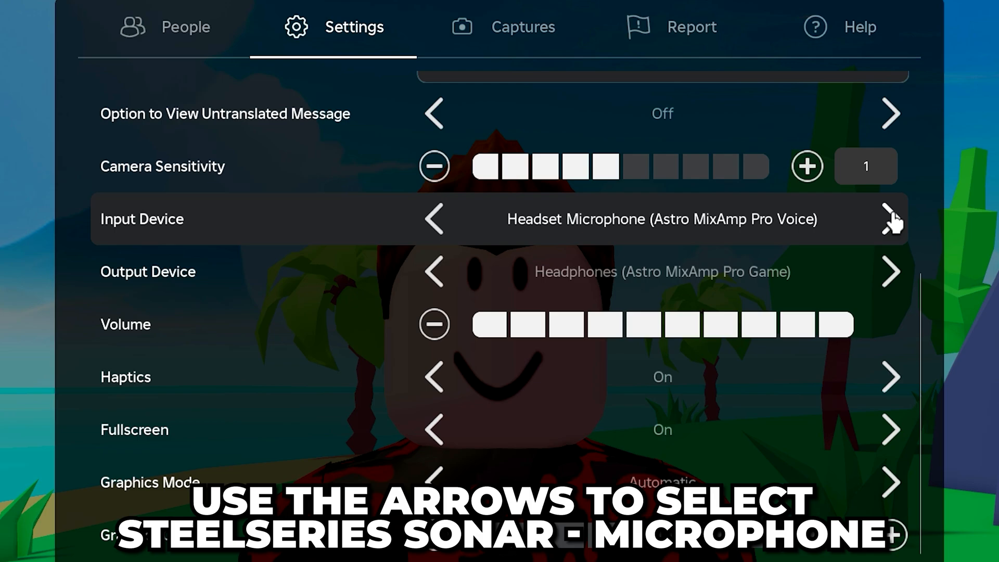
click(891, 219)
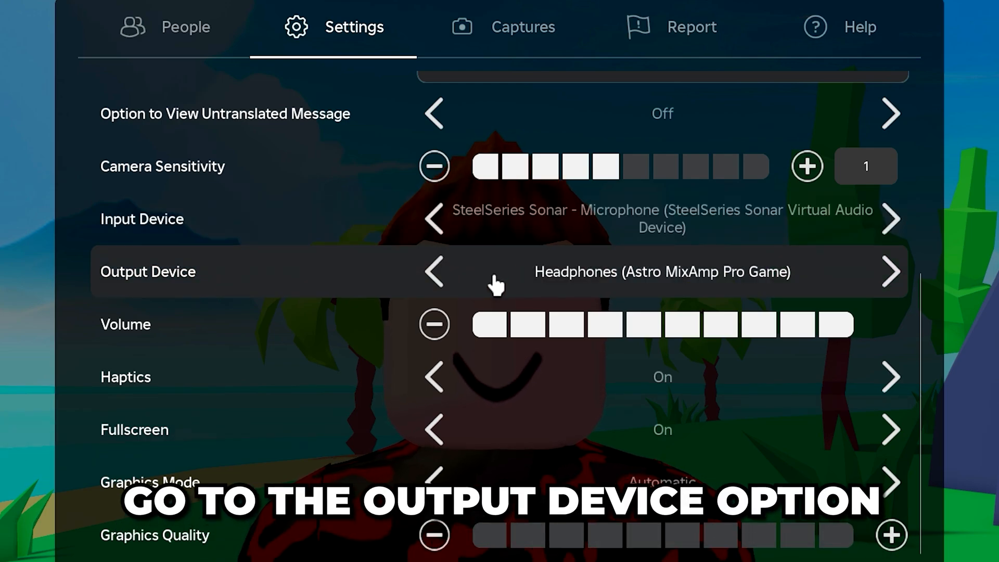
click(433, 272)
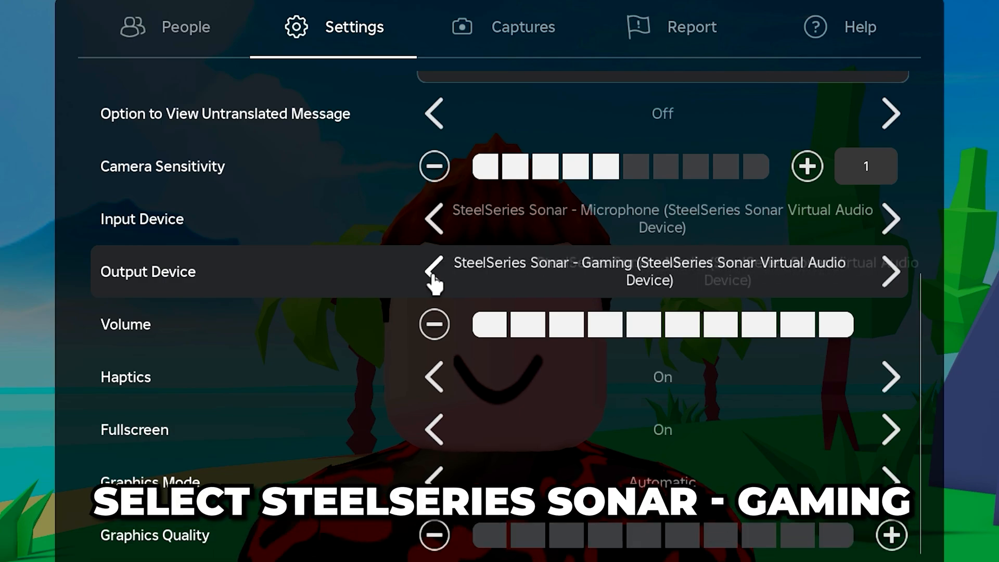